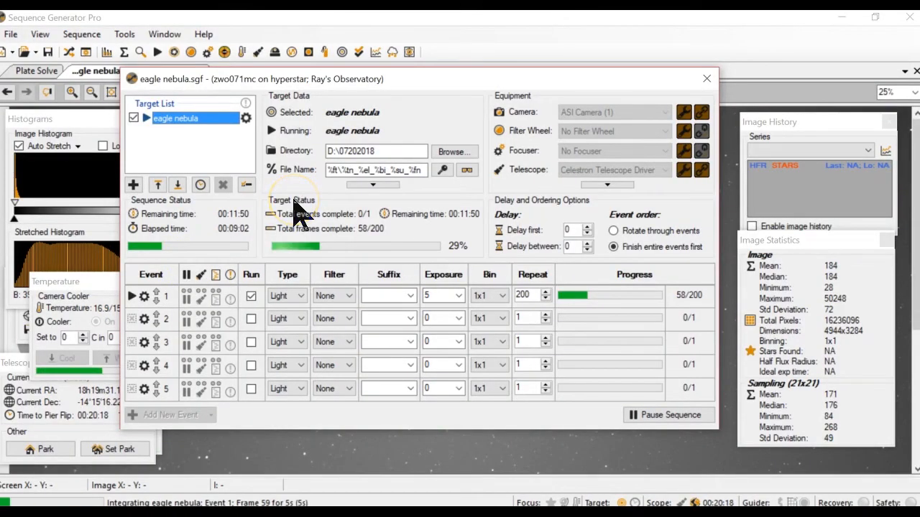
mouse_move(403, 115)
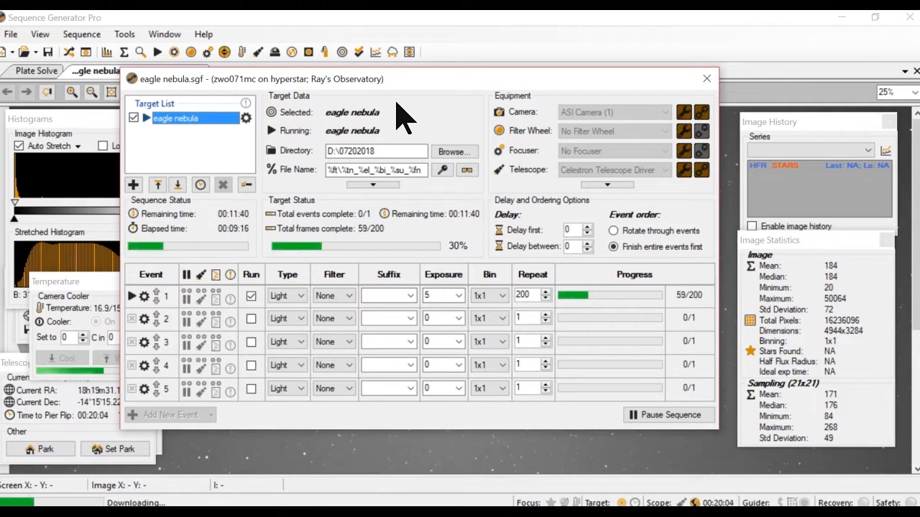
mouse_move(164, 34)
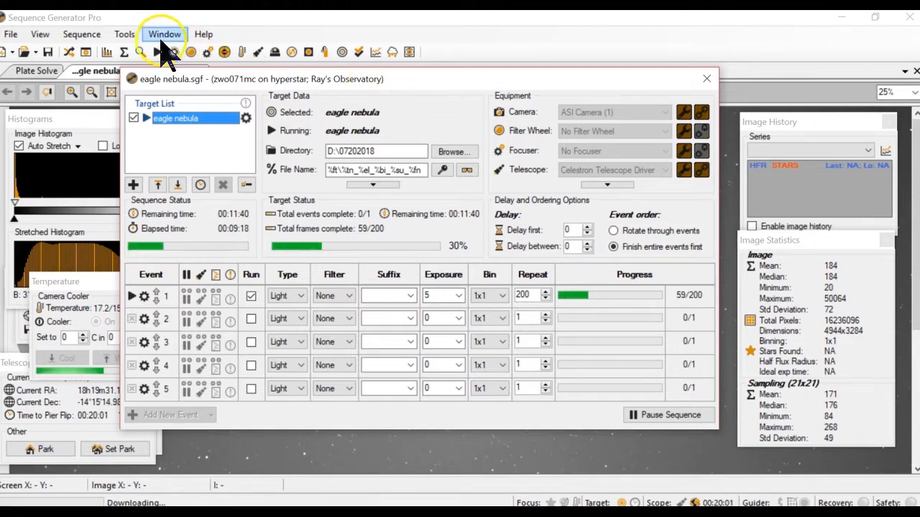
Dismiss target settings, close the sequence editor, and zoom the live Eagle Nebula frame to 50%
left_click(124, 34)
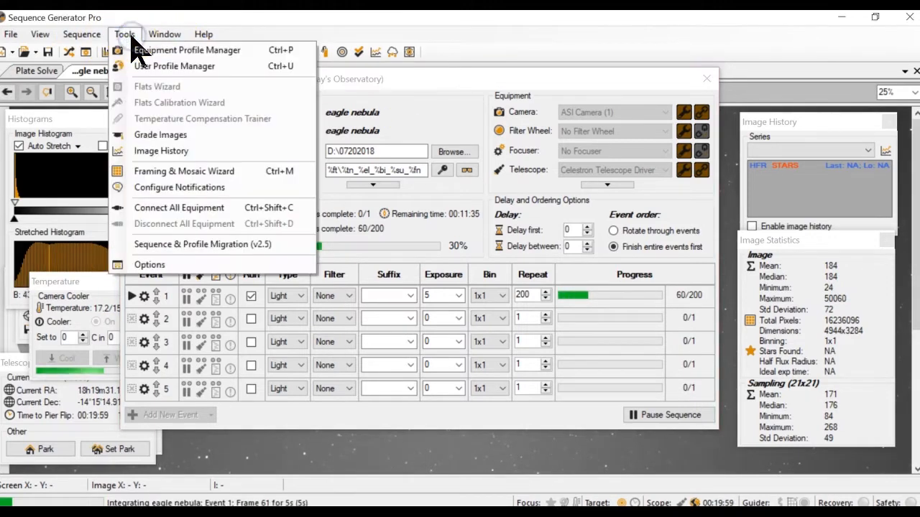
mouse_move(209, 171)
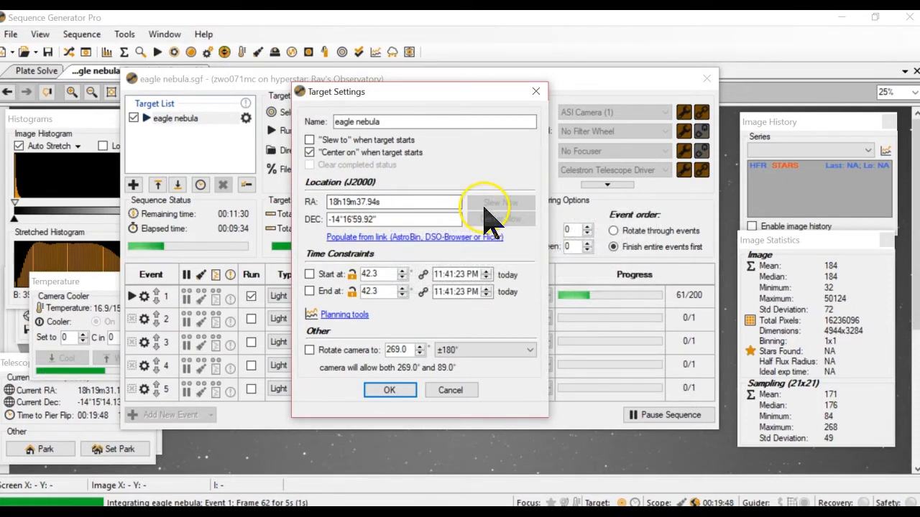
mouse_move(528, 197)
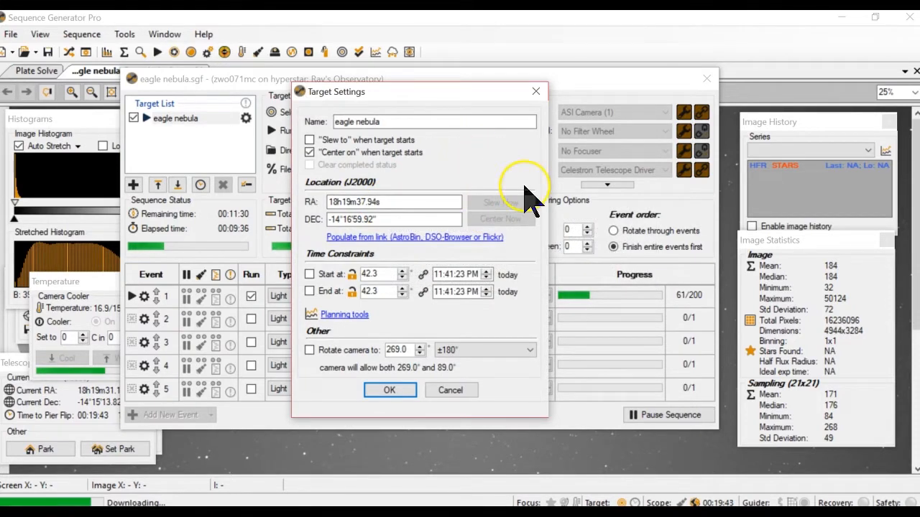
mouse_move(514, 230)
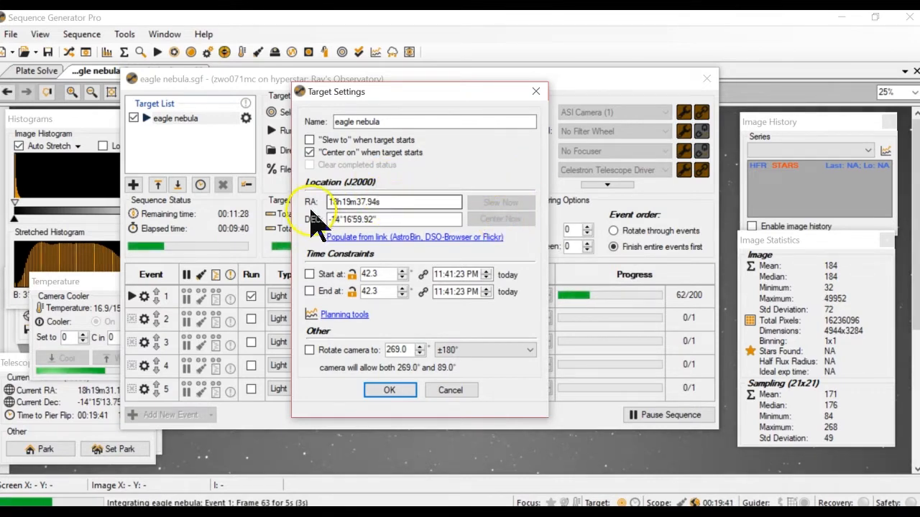
mouse_move(428, 255)
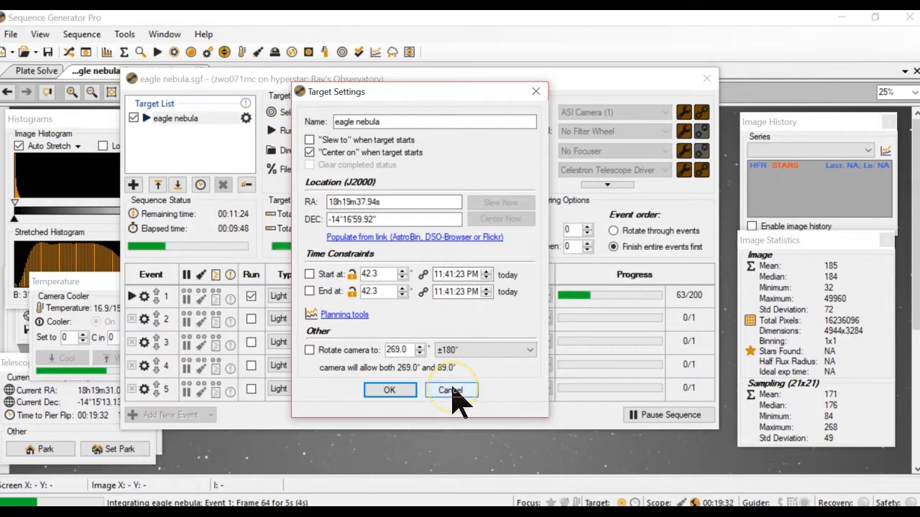
left_click(450, 390)
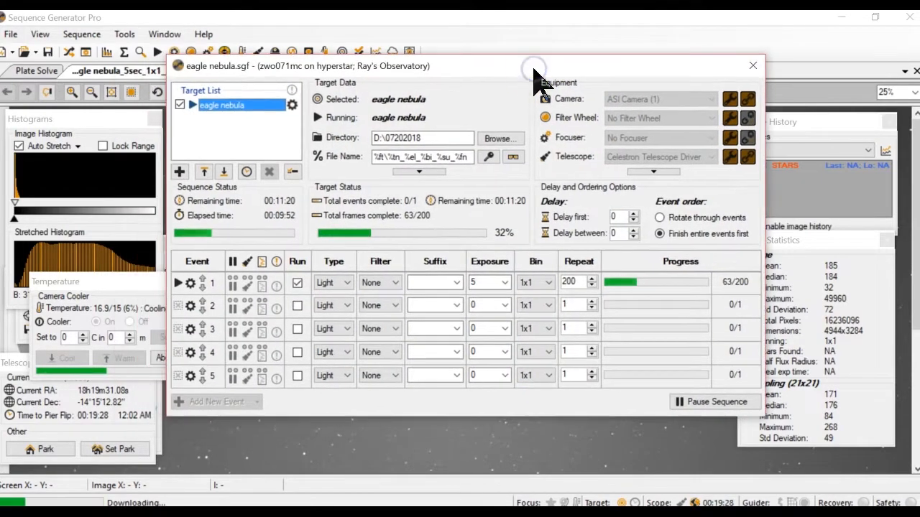
mouse_move(431, 396)
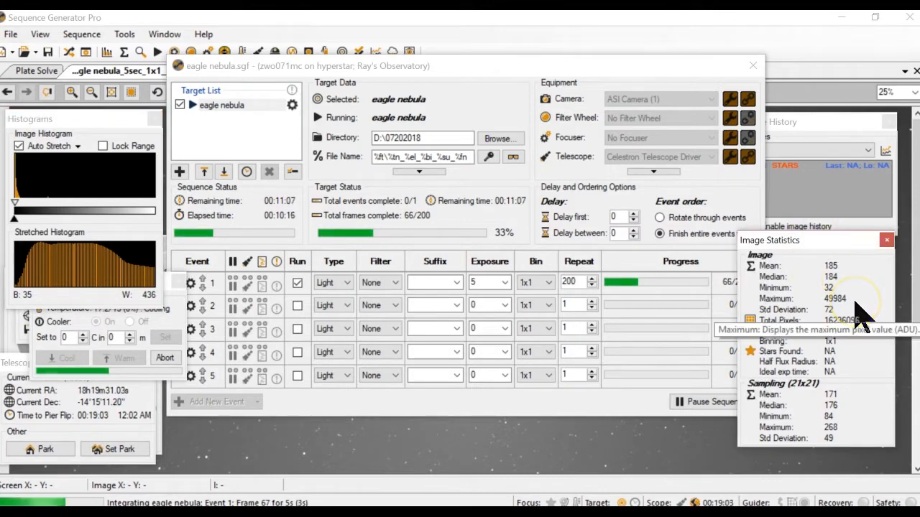
mouse_move(869, 399)
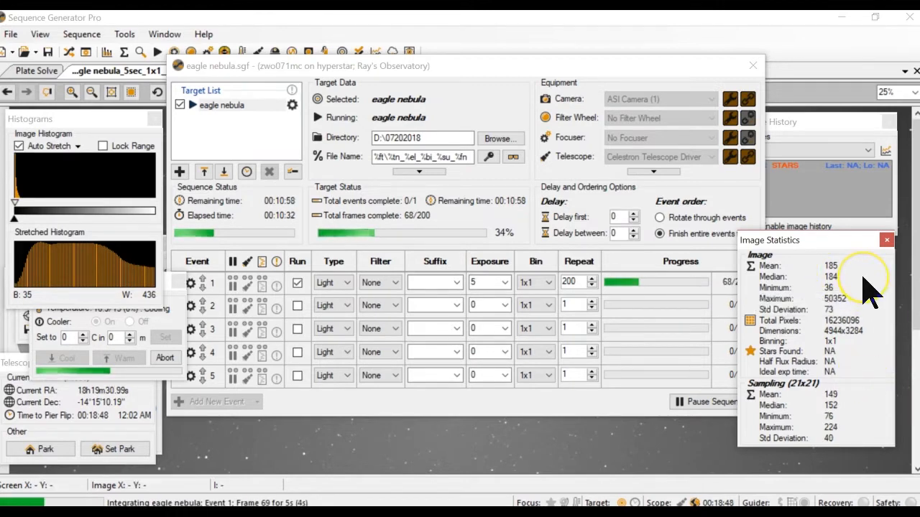
mouse_move(773, 277)
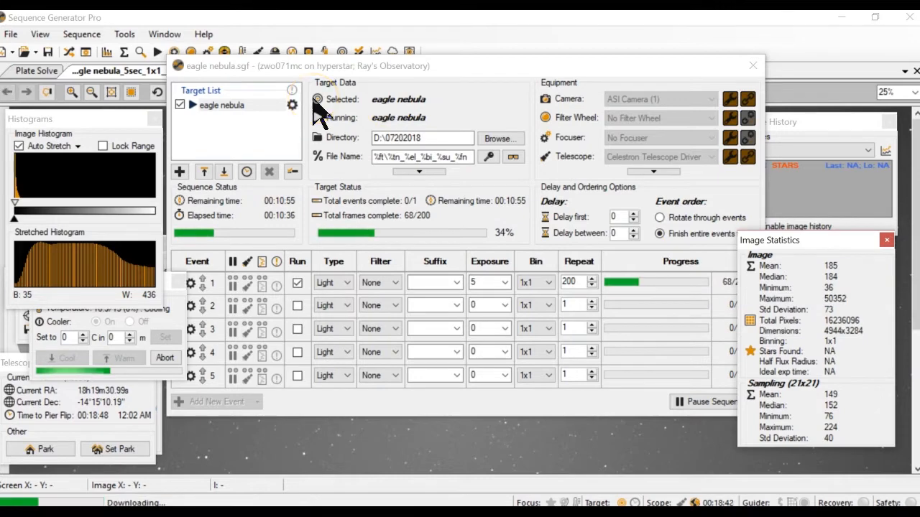
mouse_move(493, 287)
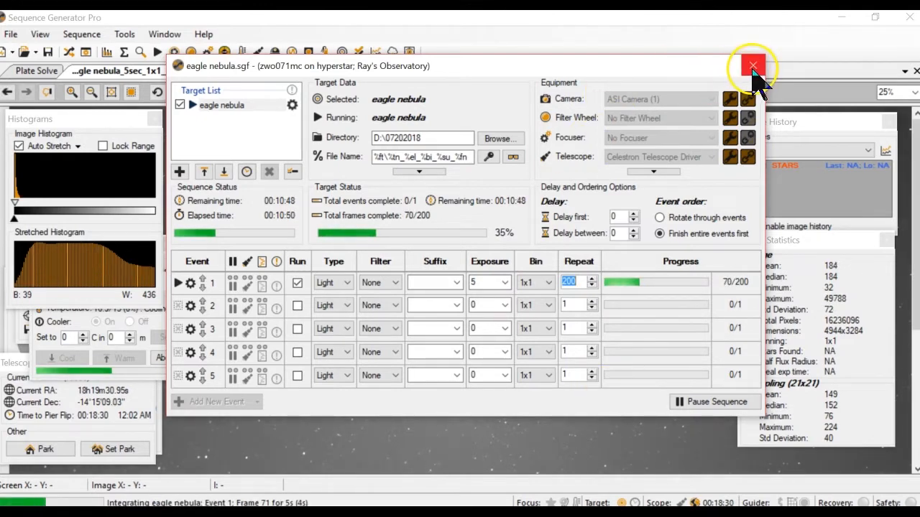
left_click(752, 66)
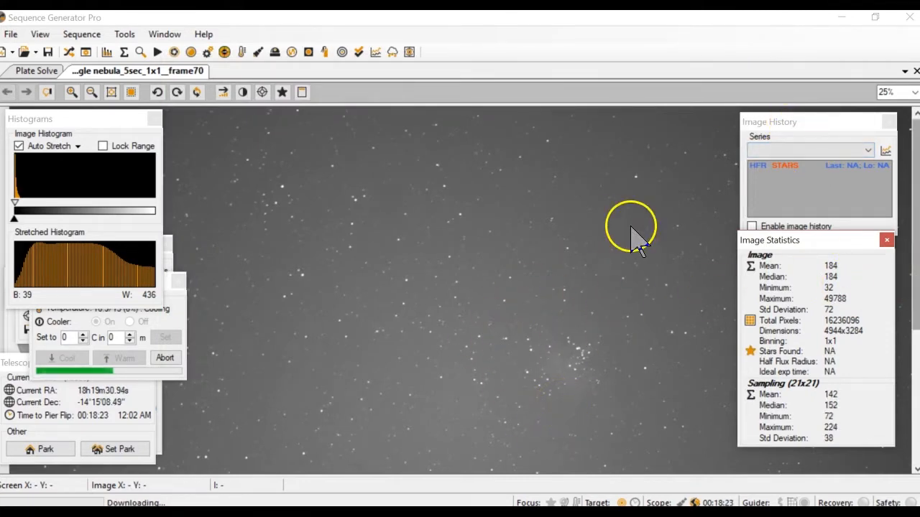
right_click(632, 230)
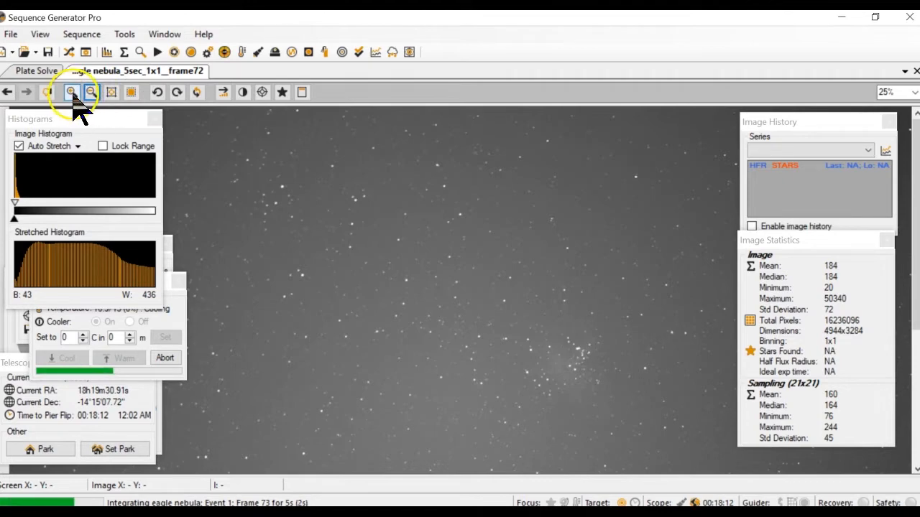
left_click(70, 92)
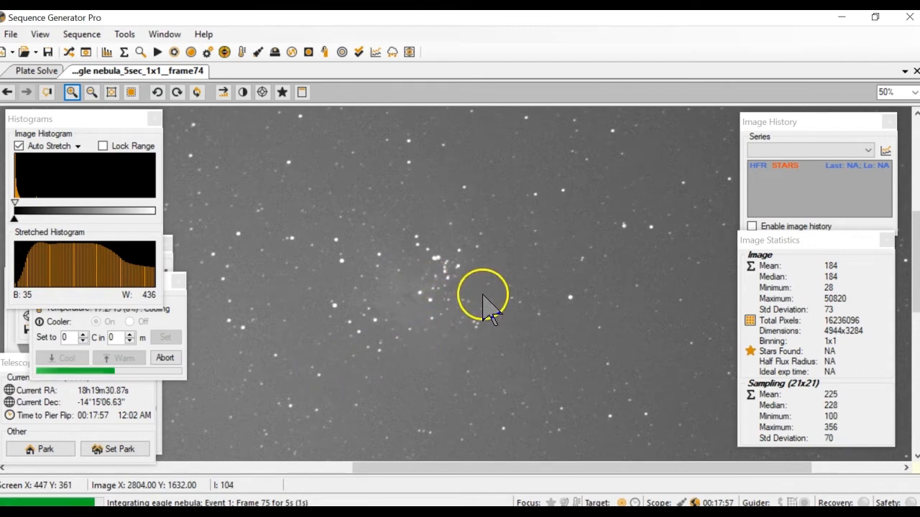
mouse_move(409, 388)
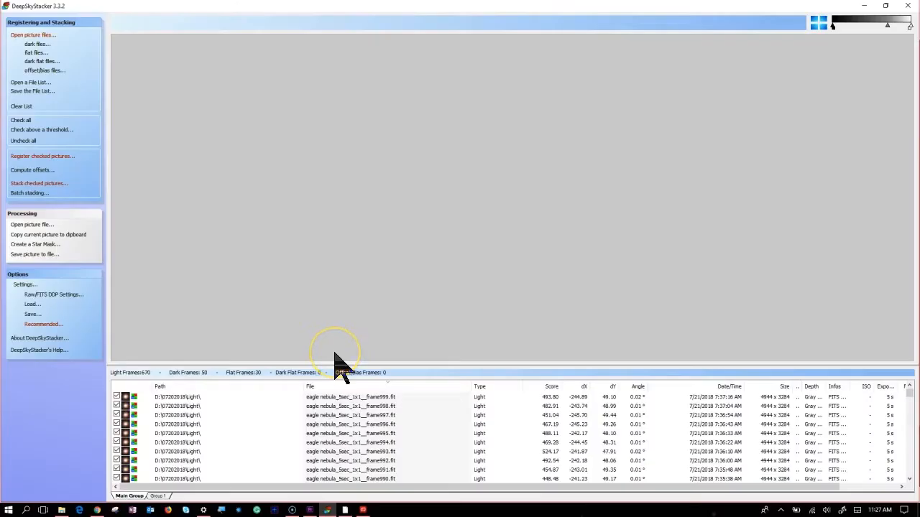
mouse_move(187, 359)
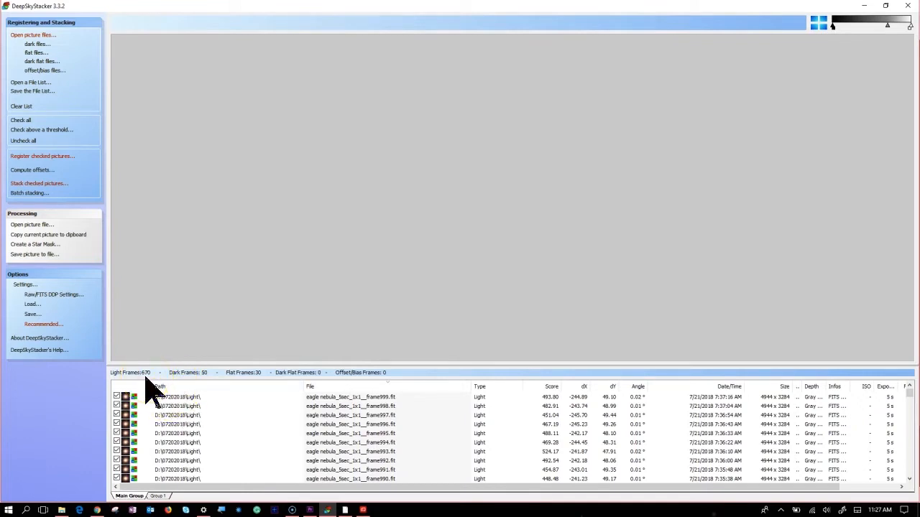
mouse_move(155, 367)
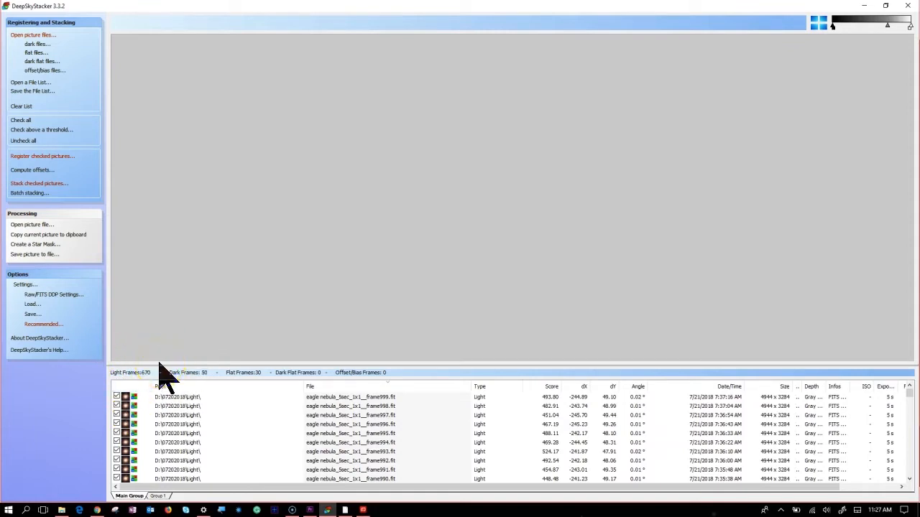
mouse_move(219, 395)
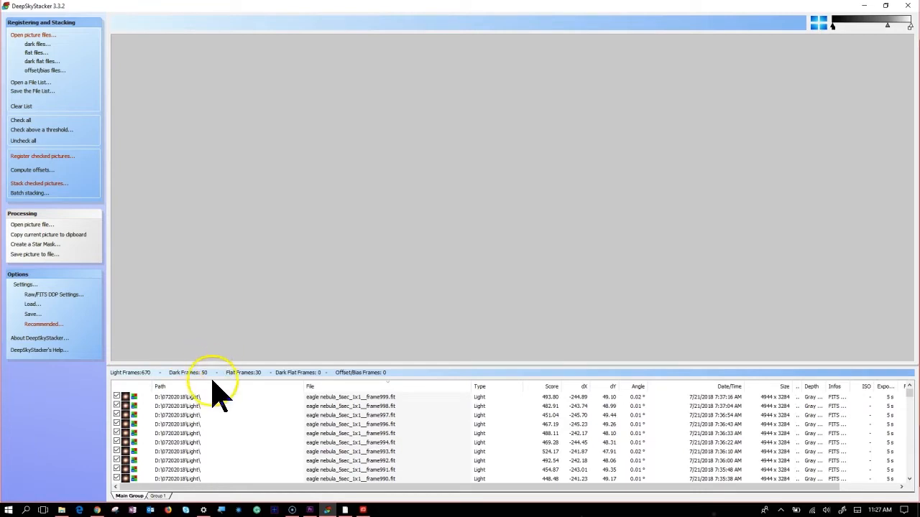
mouse_move(215, 388)
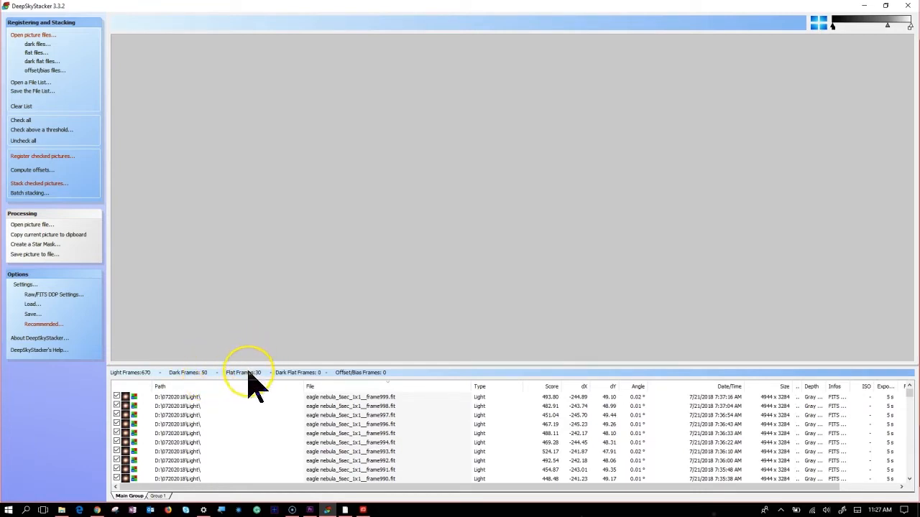
mouse_move(83, 90)
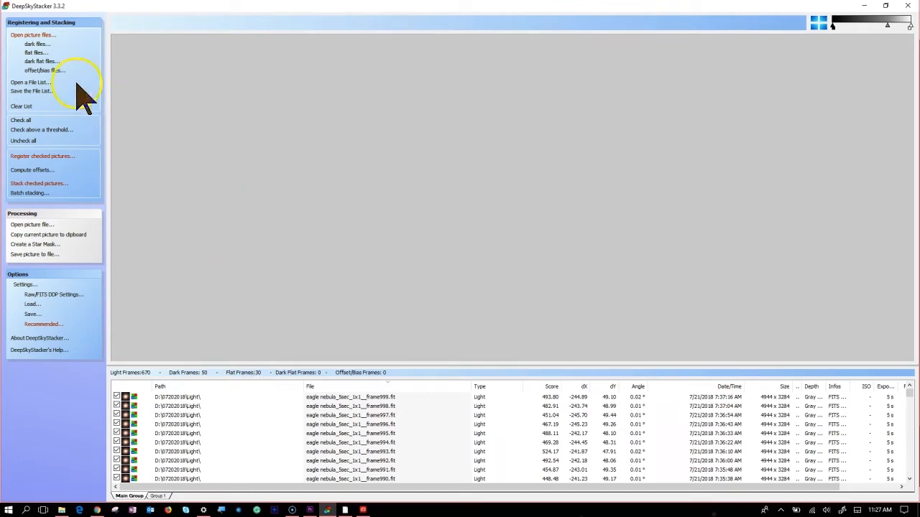
mouse_move(226, 190)
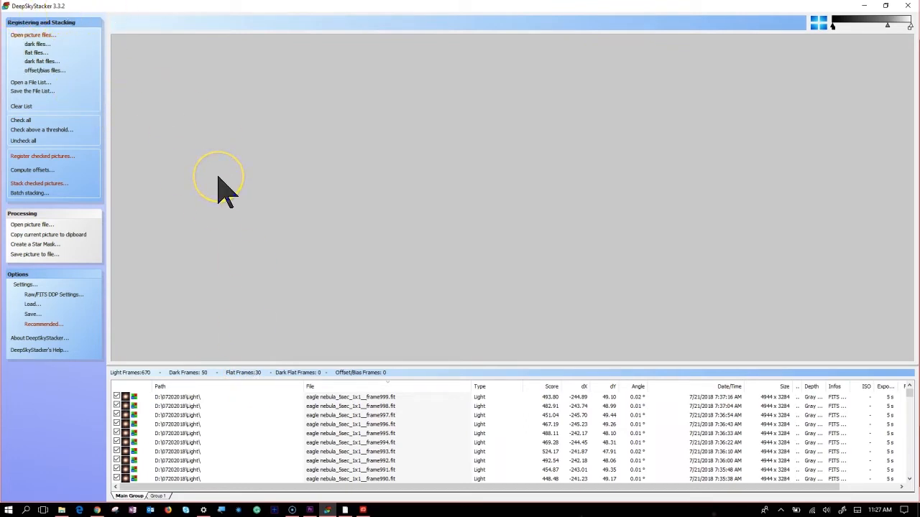
mouse_move(29, 488)
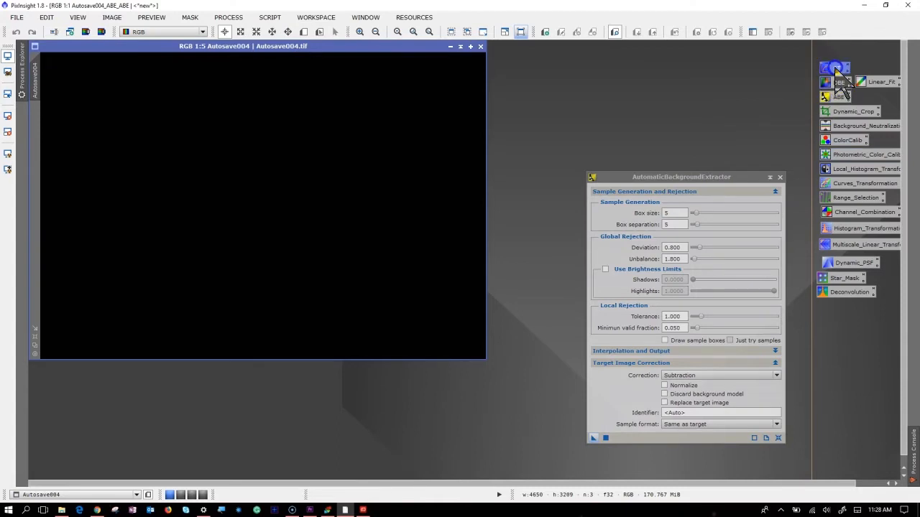
Auto-stretch Autosave004 with STF and run AutomaticBackgroundExtractor with Subtraction correction
left_click(837, 68)
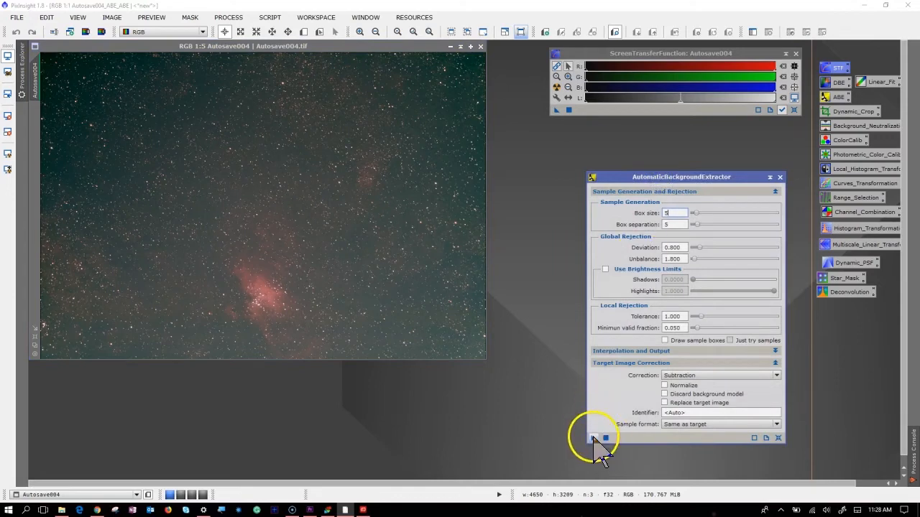
left_click(593, 437)
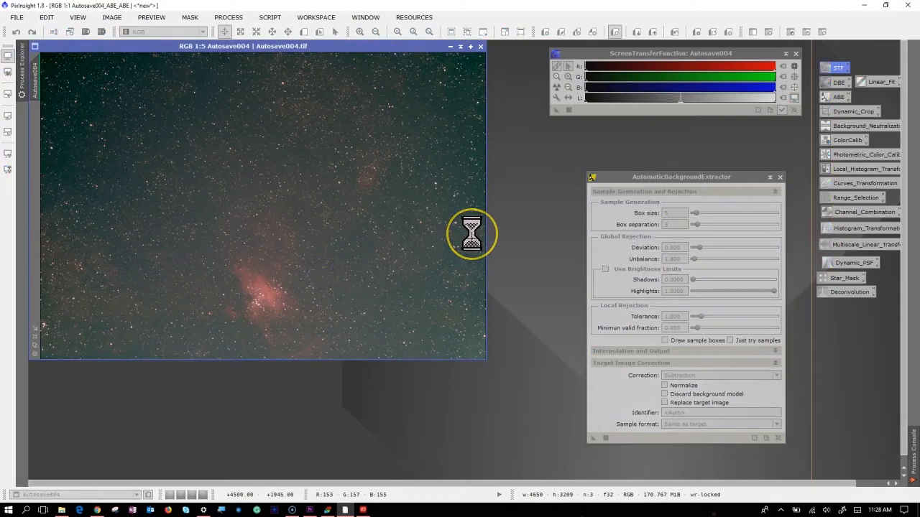
left_click(593, 438)
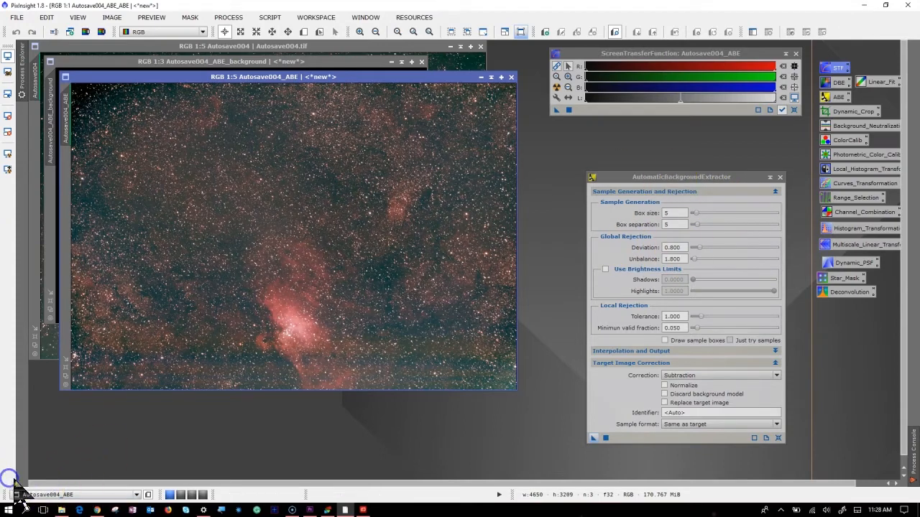
Acquire nebula coordinates, focal length 425 and pixel size 4.78 from the raw frame's metadata
left_click(780, 177)
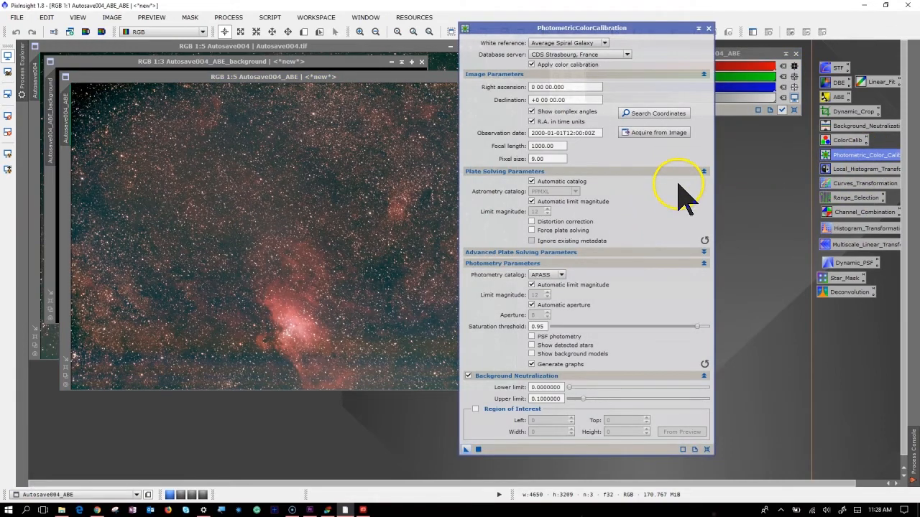
mouse_move(269, 154)
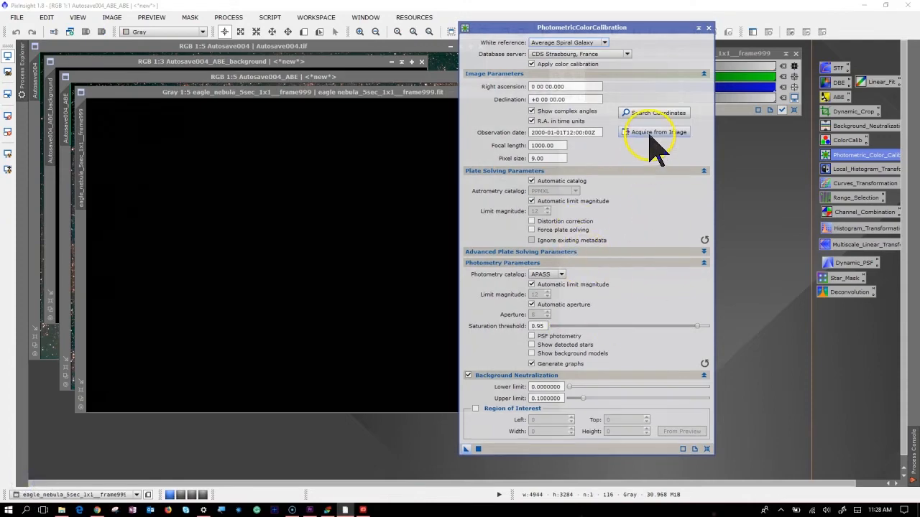
left_click(654, 132)
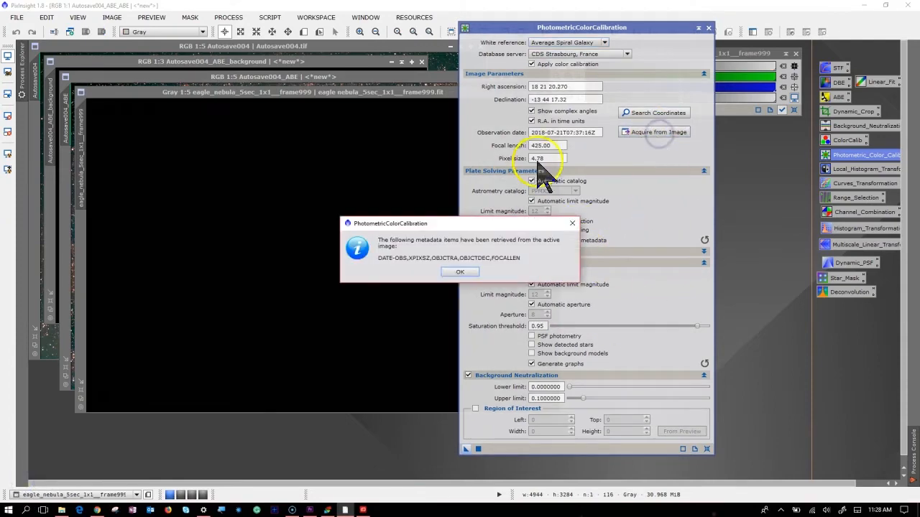
left_click(460, 272)
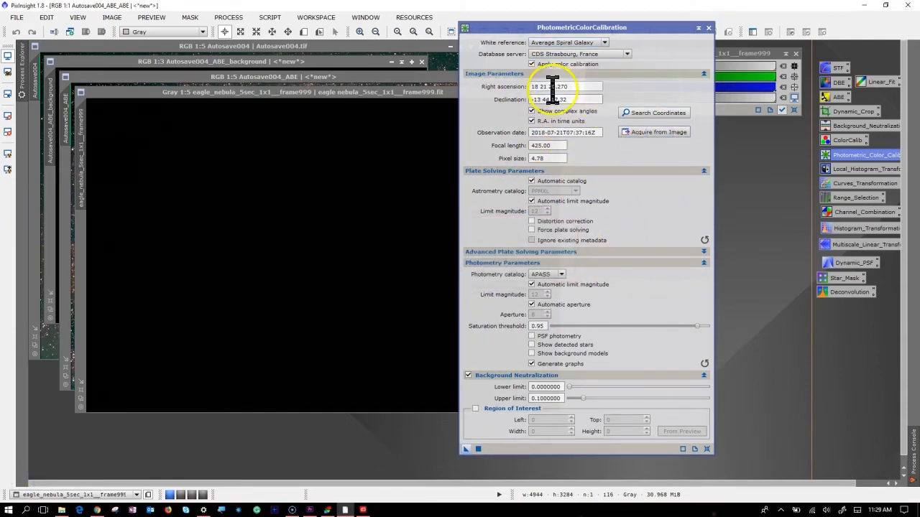
mouse_move(567, 111)
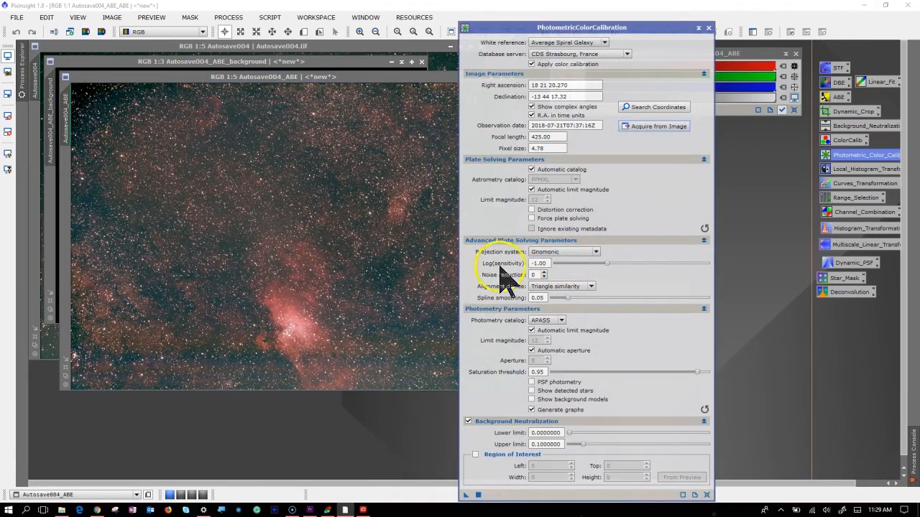
mouse_move(589, 262)
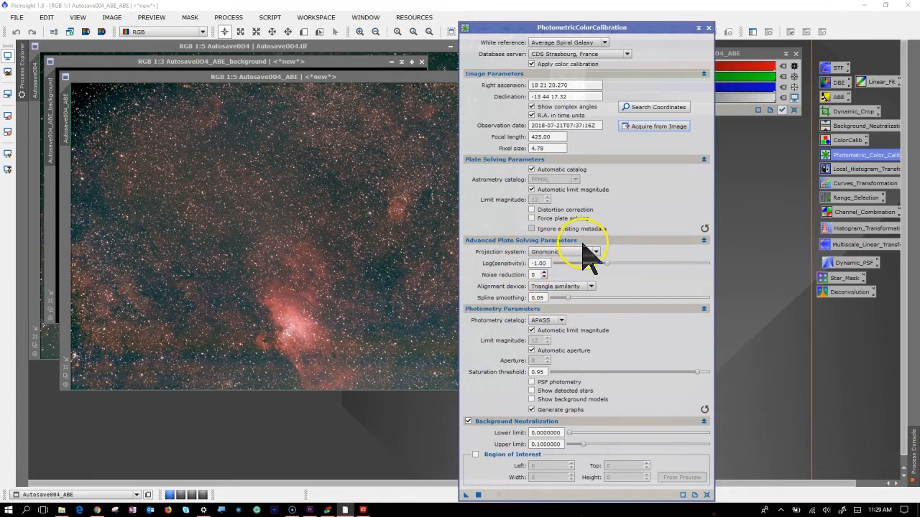
mouse_move(610, 263)
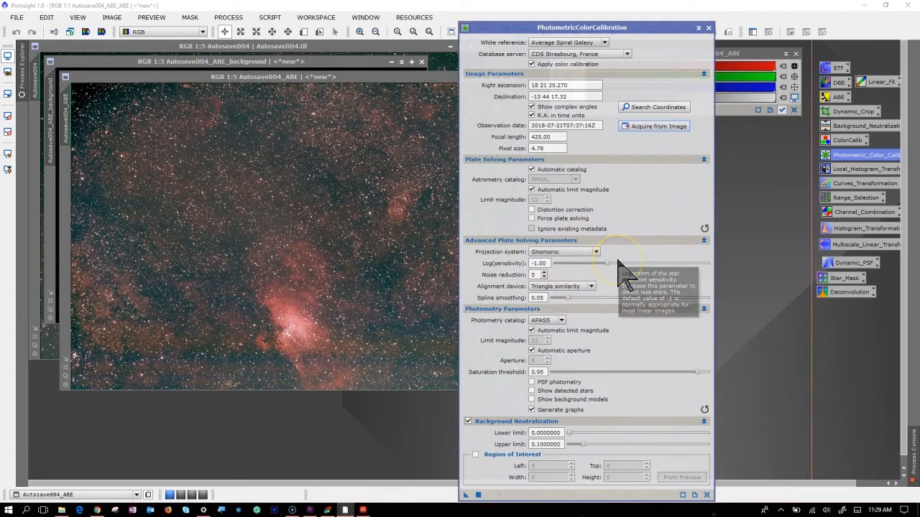
mouse_move(517, 474)
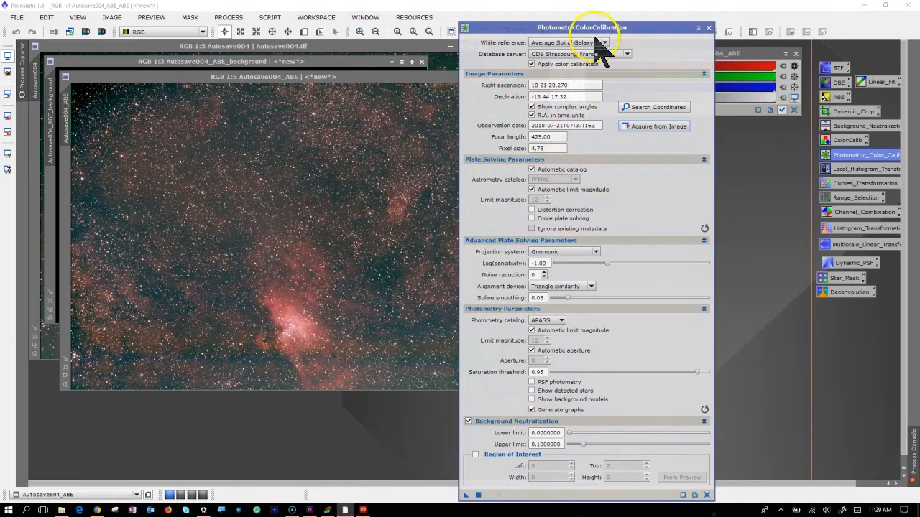
left_click_drag(582, 27, 601, 17)
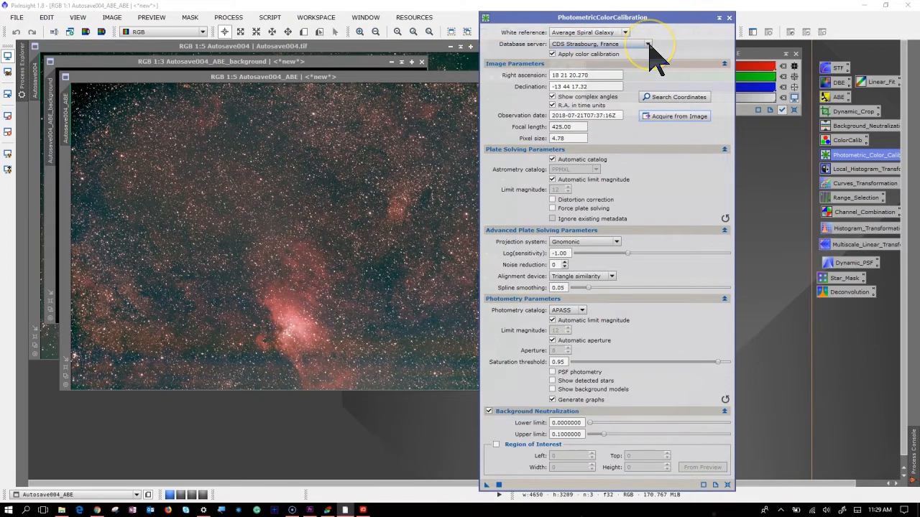
left_click(625, 44)
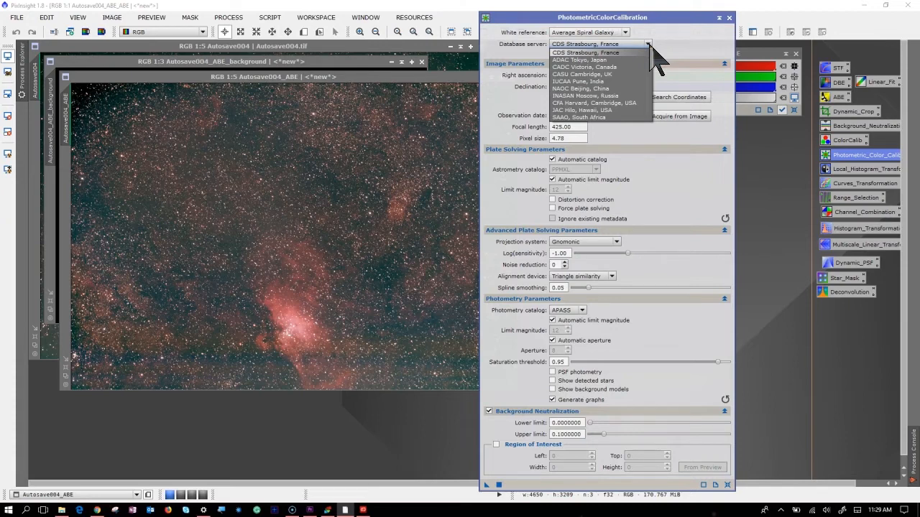
mouse_move(693, 57)
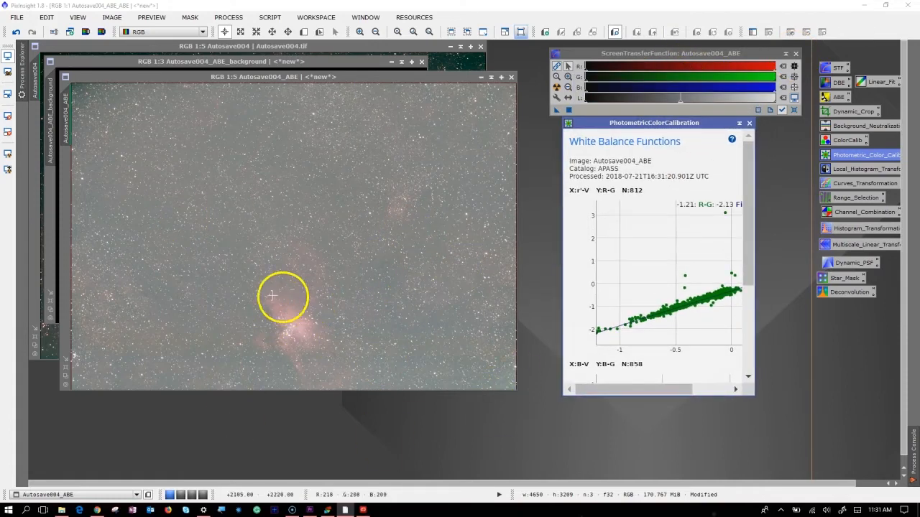
mouse_move(410, 273)
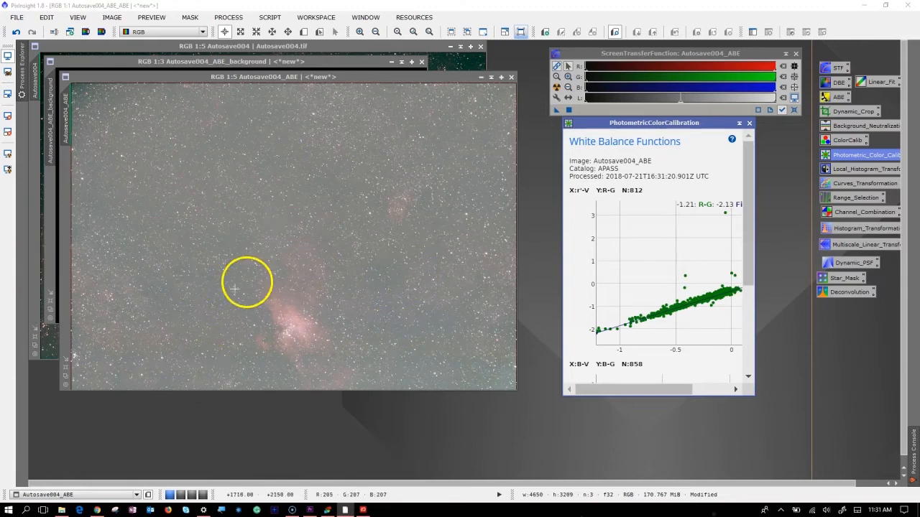
mouse_move(257, 312)
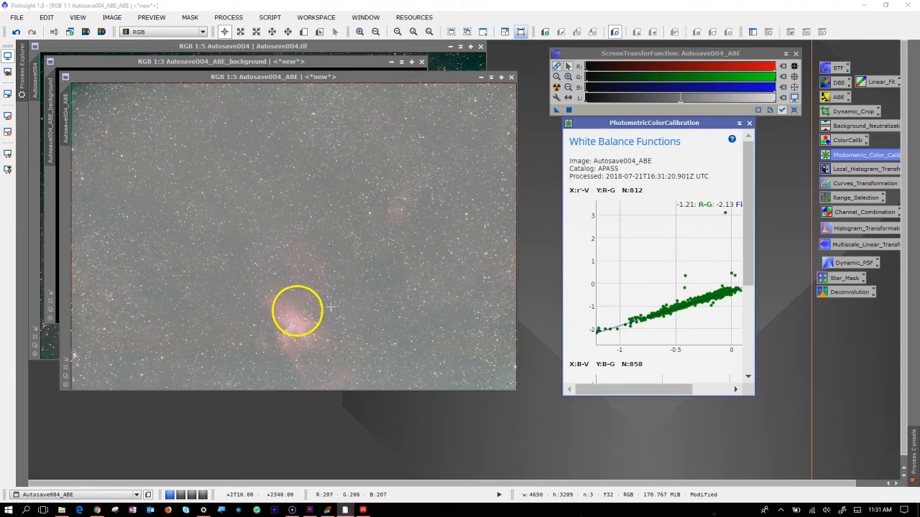
Apply PhotometricColorCalibration to Autosave004_ABE using the APASS catalog
left_click(852, 112)
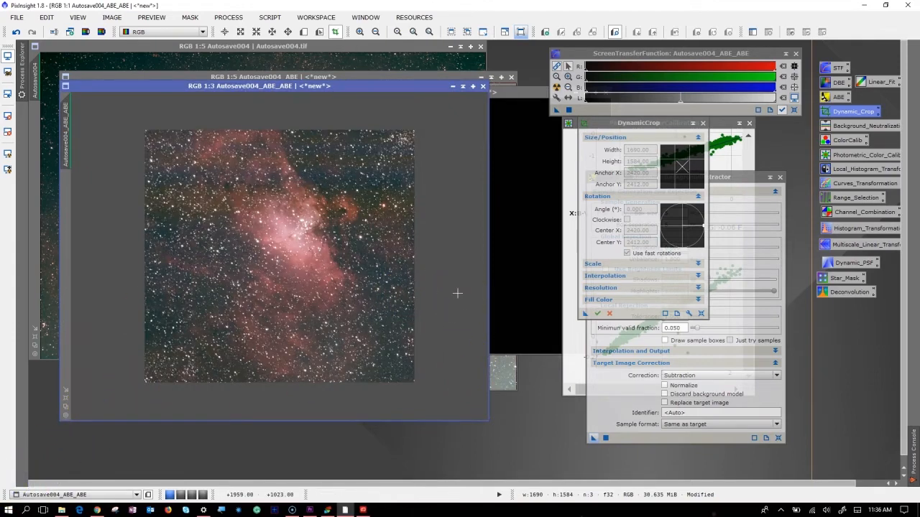
mouse_move(264, 143)
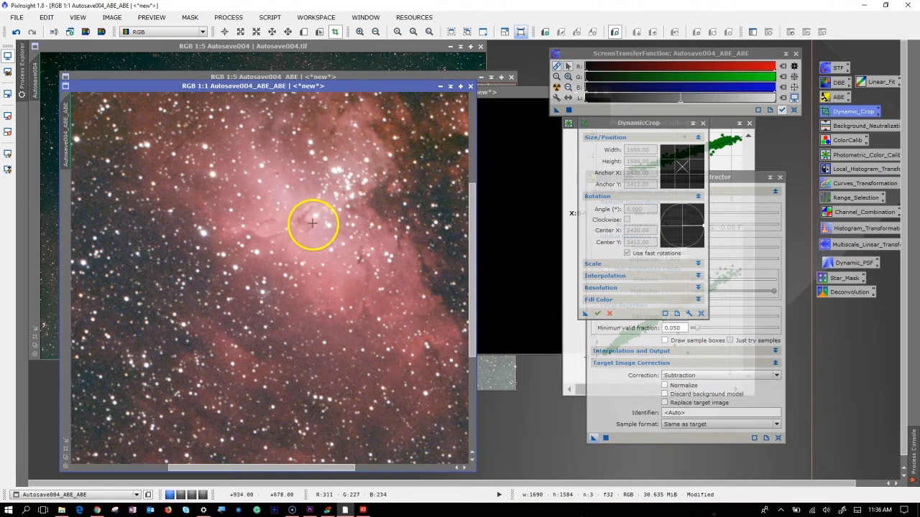
mouse_move(300, 233)
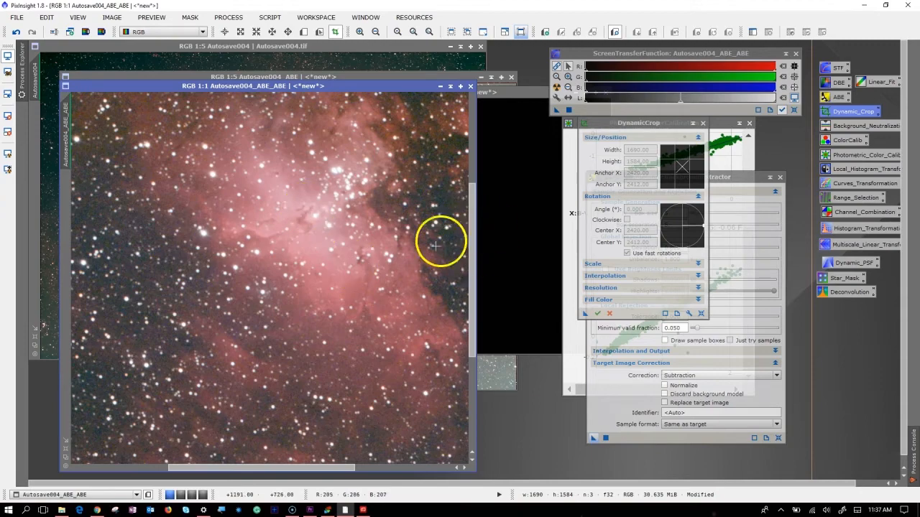
mouse_move(425, 257)
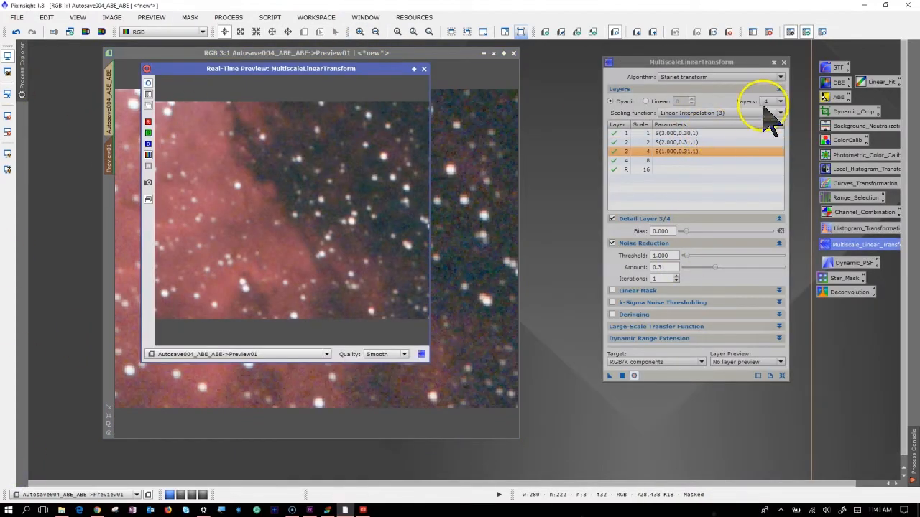
Raise the MultiscaleLinearTransform wavelet layer count toward 7
left_click(654, 362)
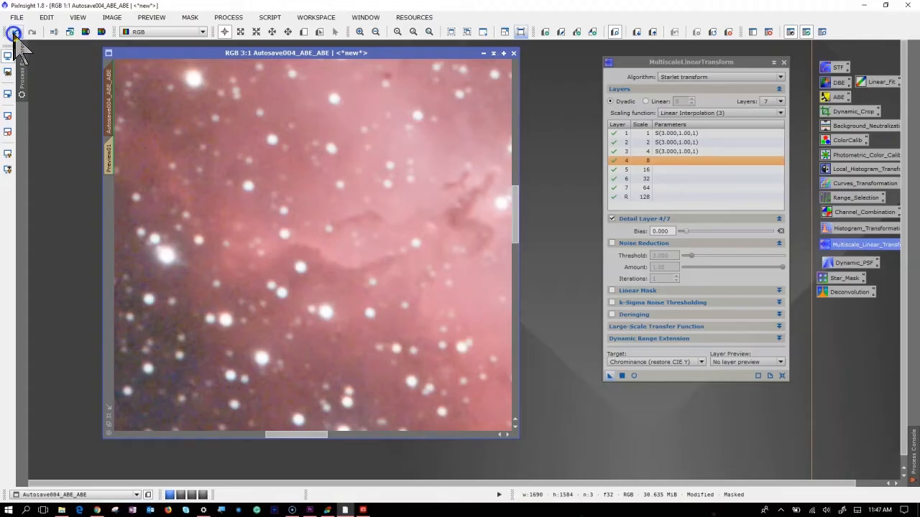
mouse_move(192, 344)
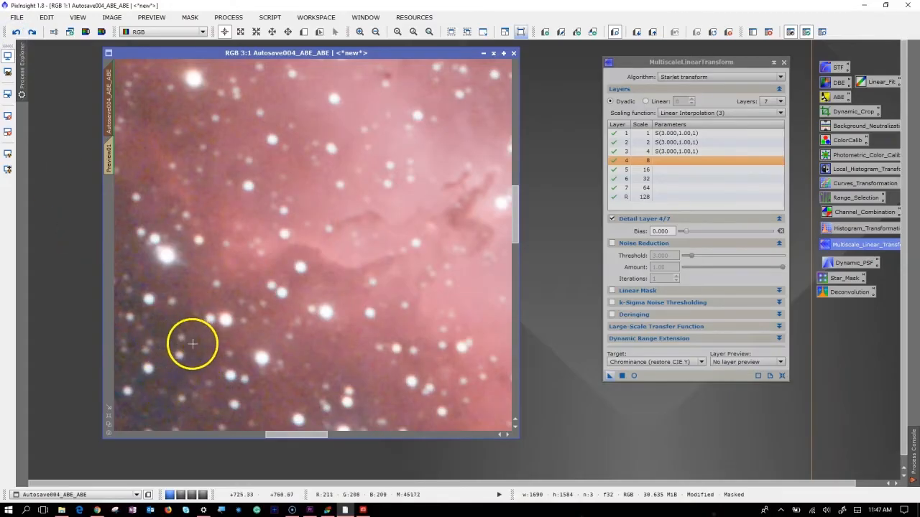